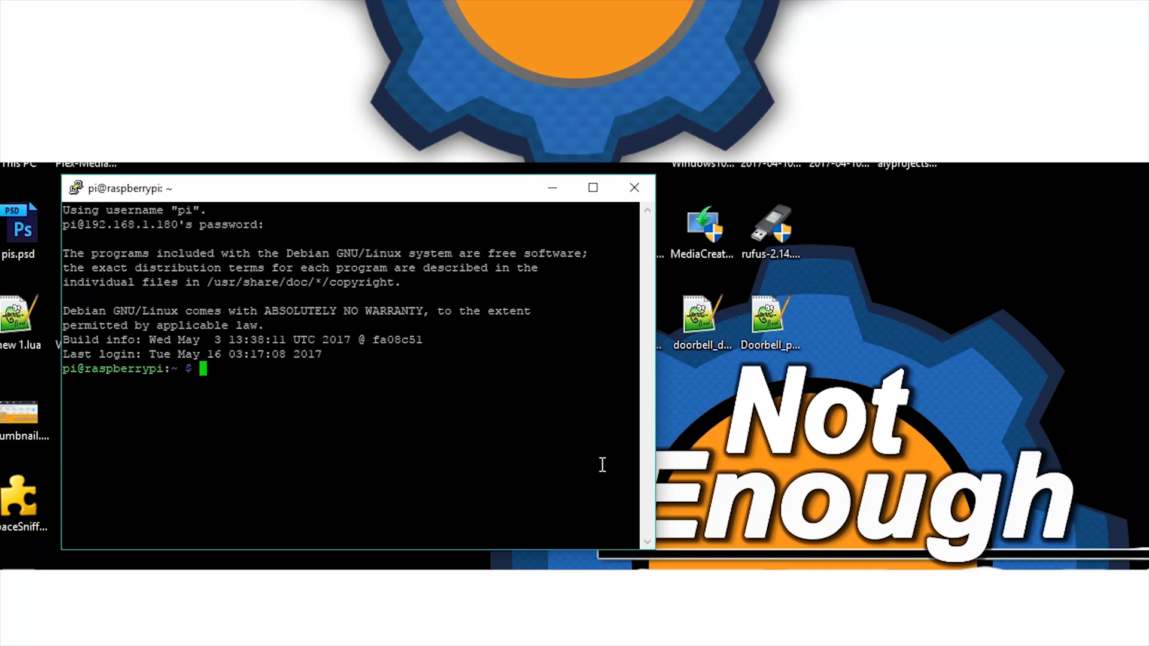
Run 'sudo nano /boot/config.txt' to edit the boot config as root
{"action": "type", "text": "sudo nano"}
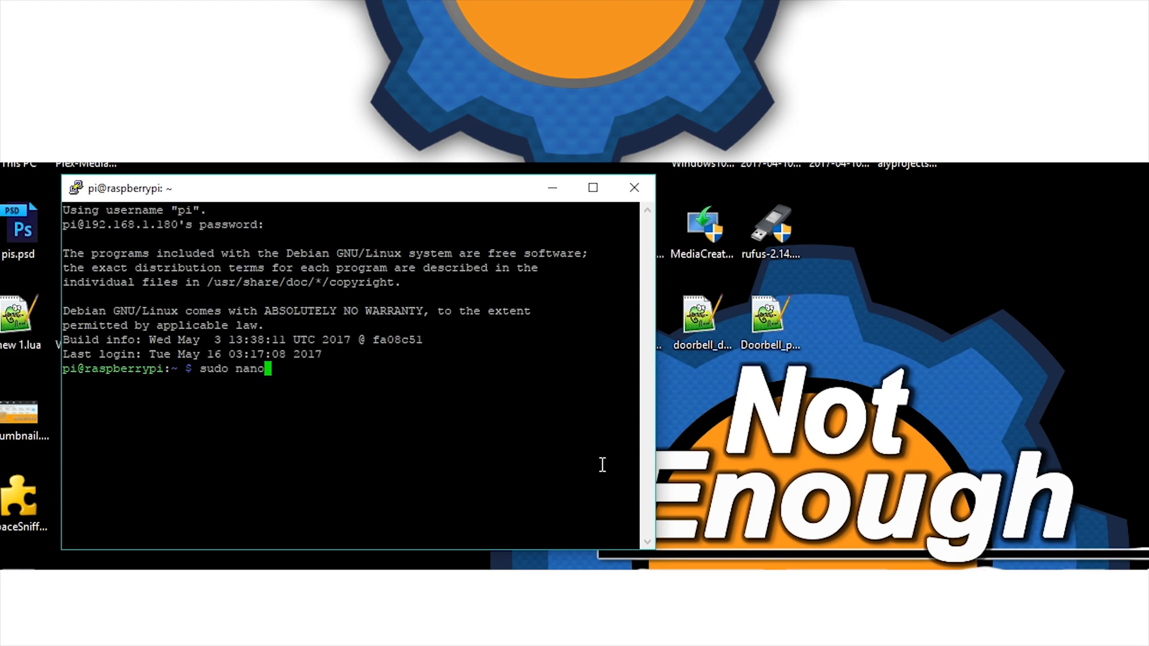
{"action": "type", "text": "/bo"}
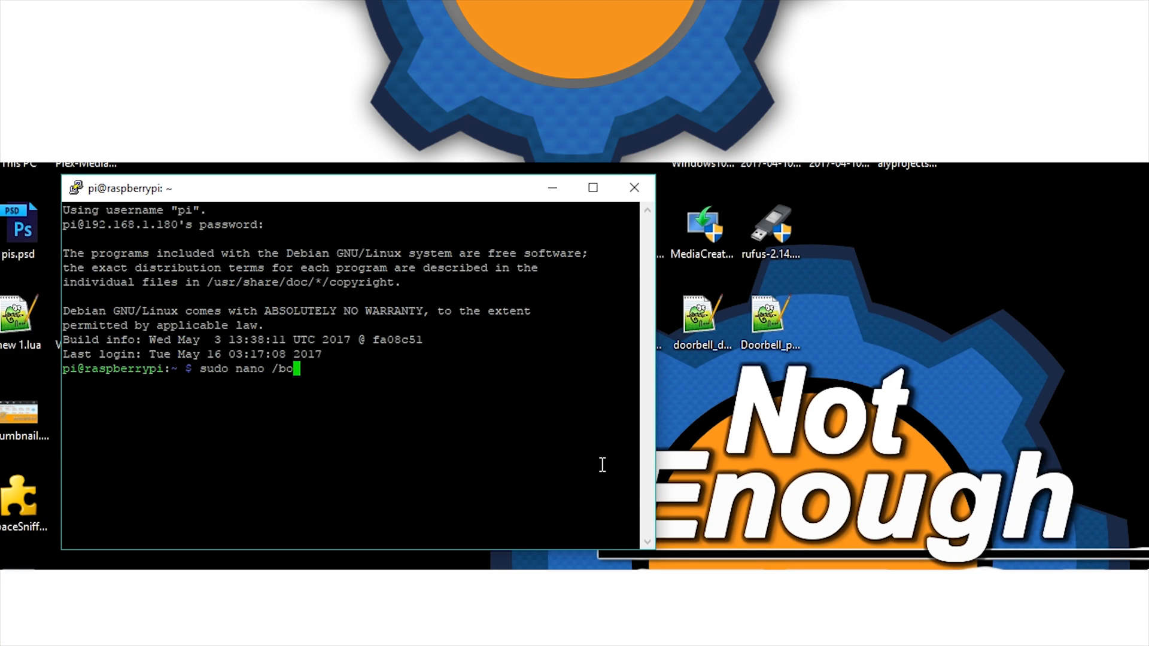
{"action": "type", "text": "ot/c"}
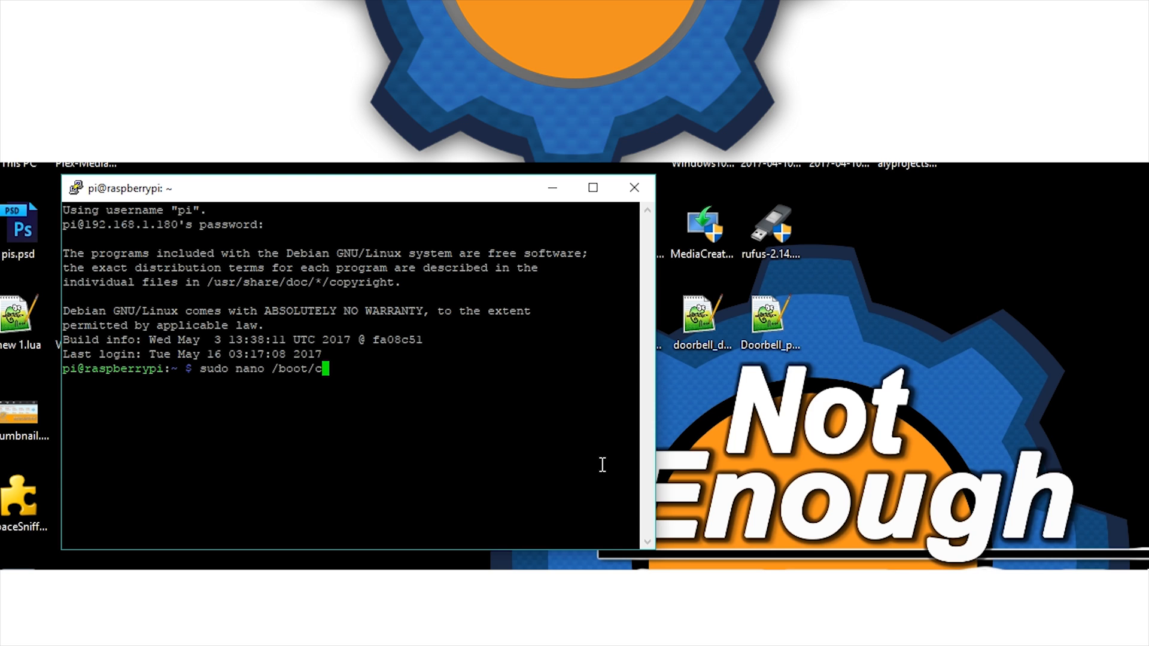
{"action": "type", "text": "onfig.txt"}
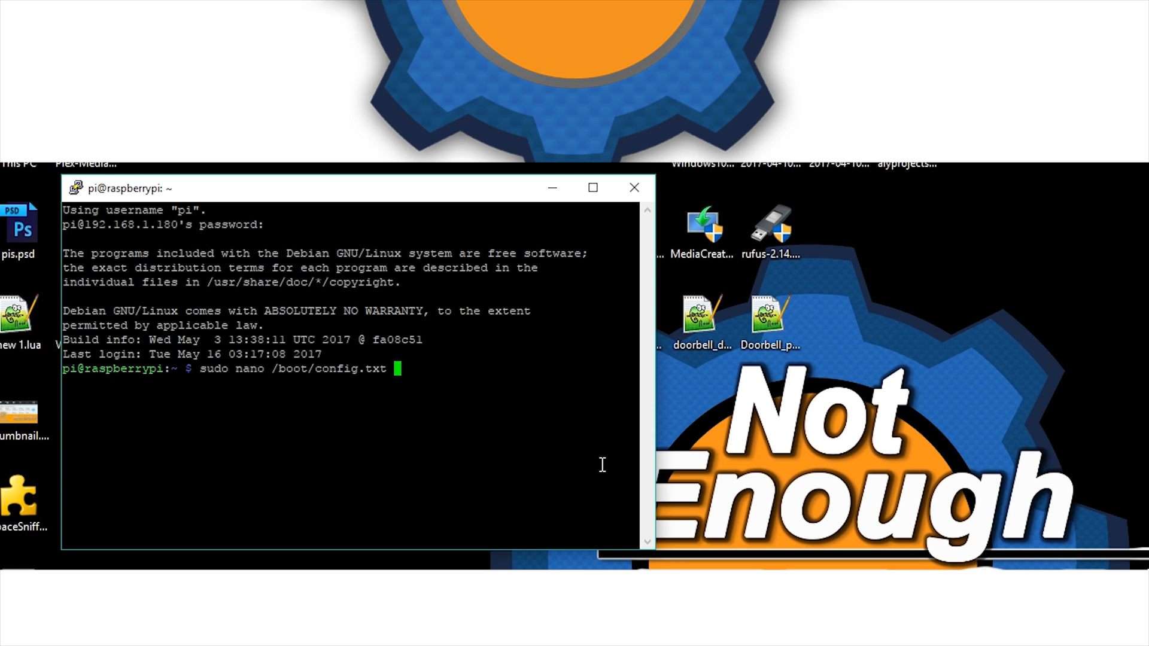
{"action": "key", "text": "Return"}
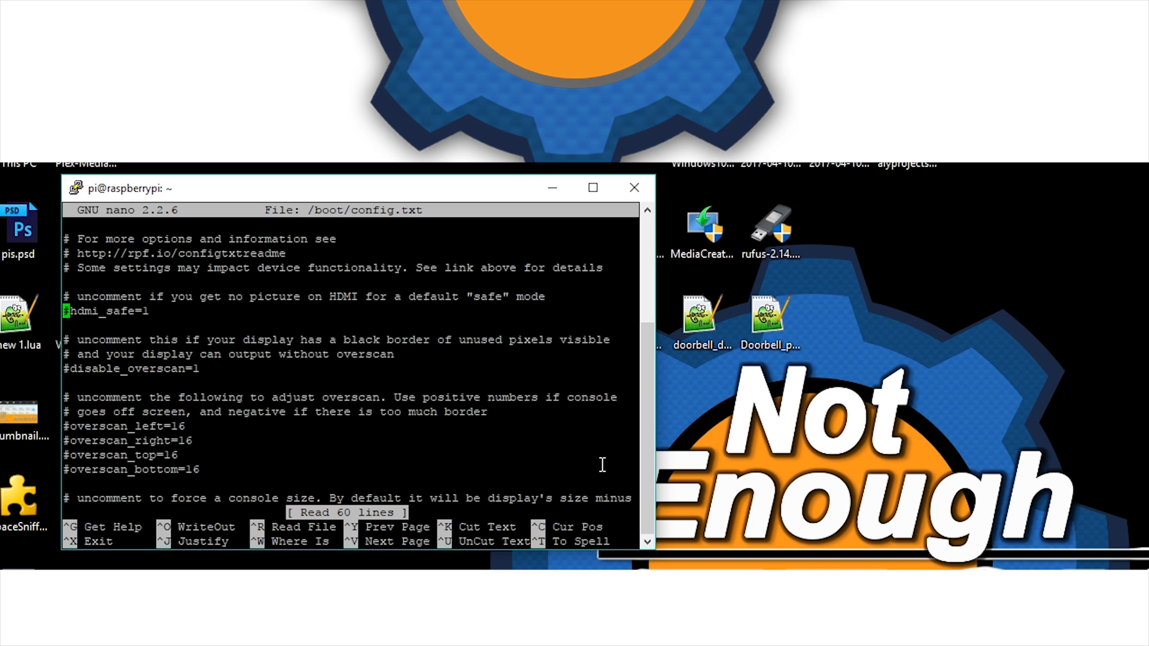
Review the Enable audio section (dtparam=audio=on, overlay lines), then exit nano
{"action": "scroll", "scroll_direction": "down", "scroll_amount": 3}
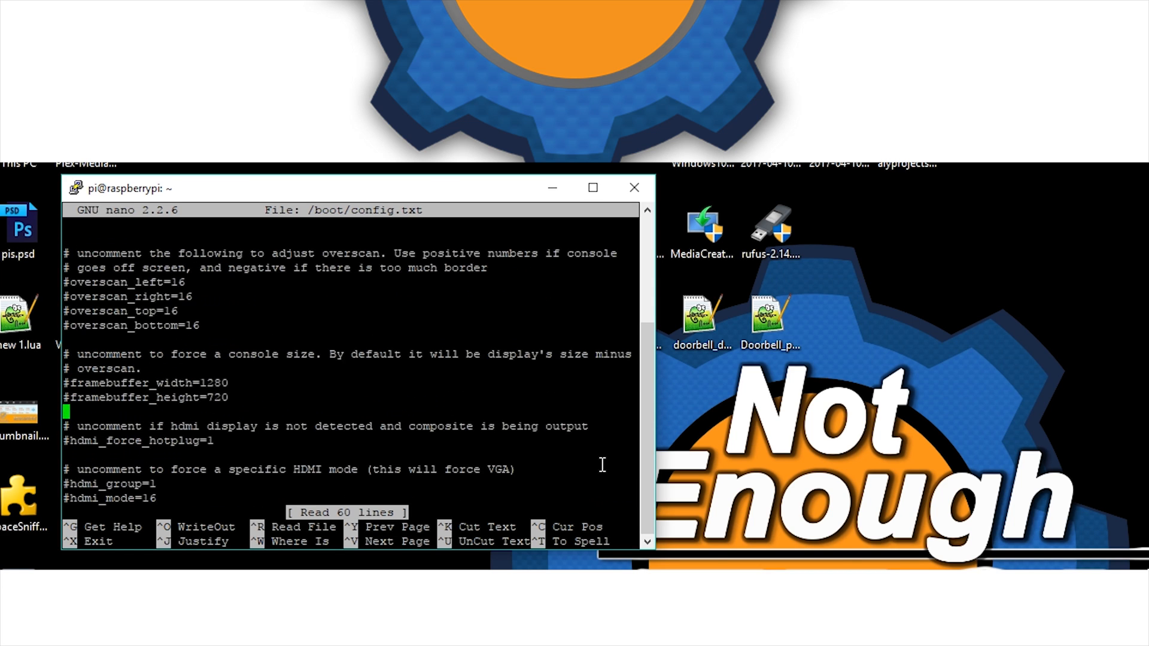
{"action": "key", "text": "Down"}
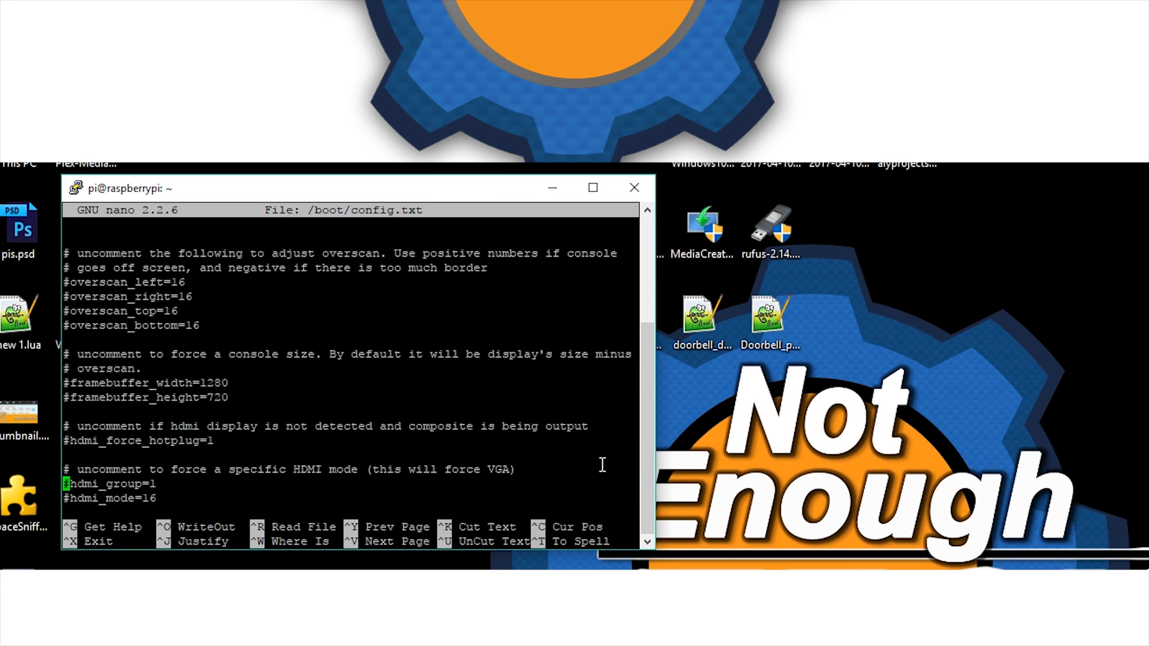
{"action": "scroll", "scroll_direction": "down", "scroll_amount": 3}
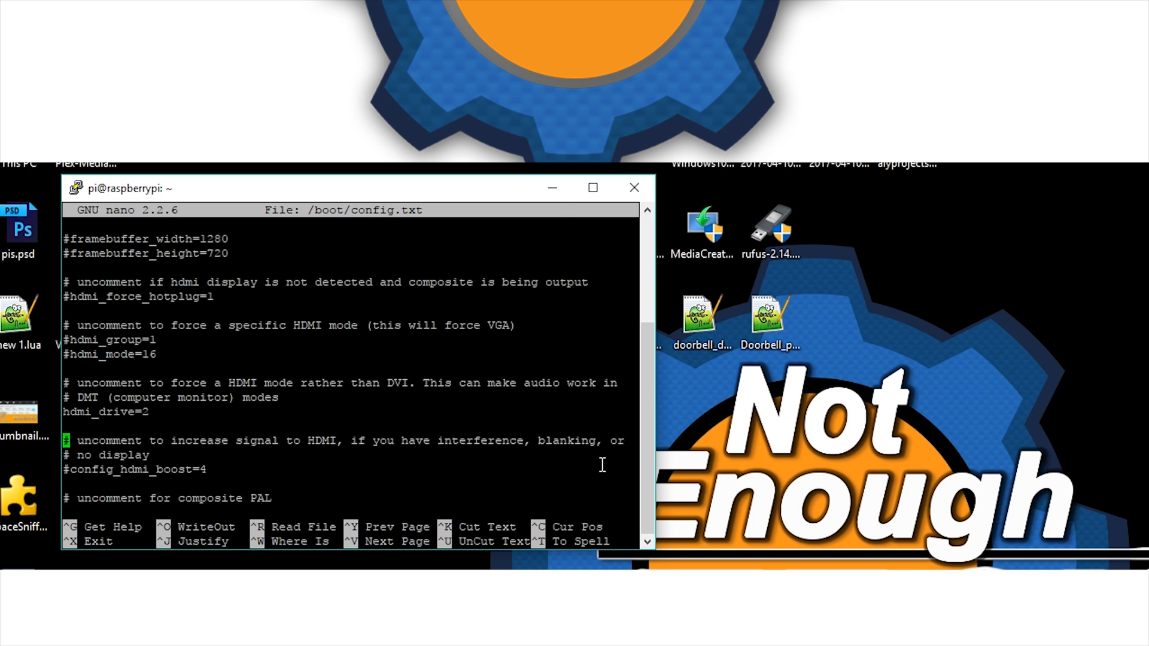
{"action": "scroll", "scroll_direction": "down", "scroll_amount": 3}
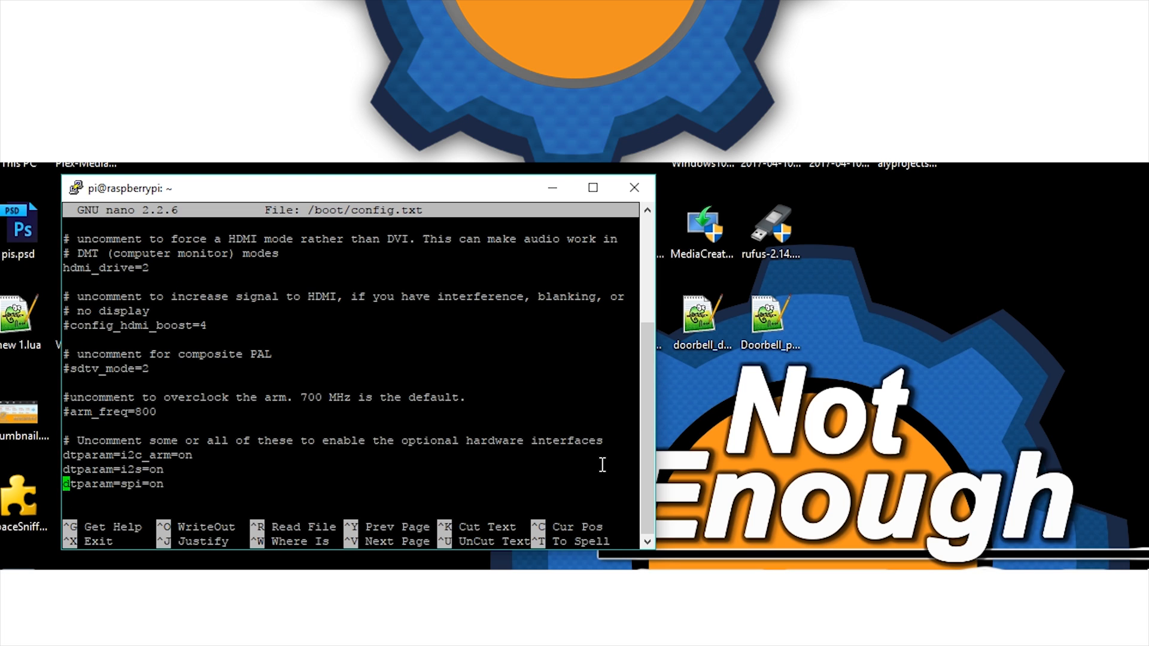
{"action": "scroll", "scroll_direction": "down", "scroll_amount": 3}
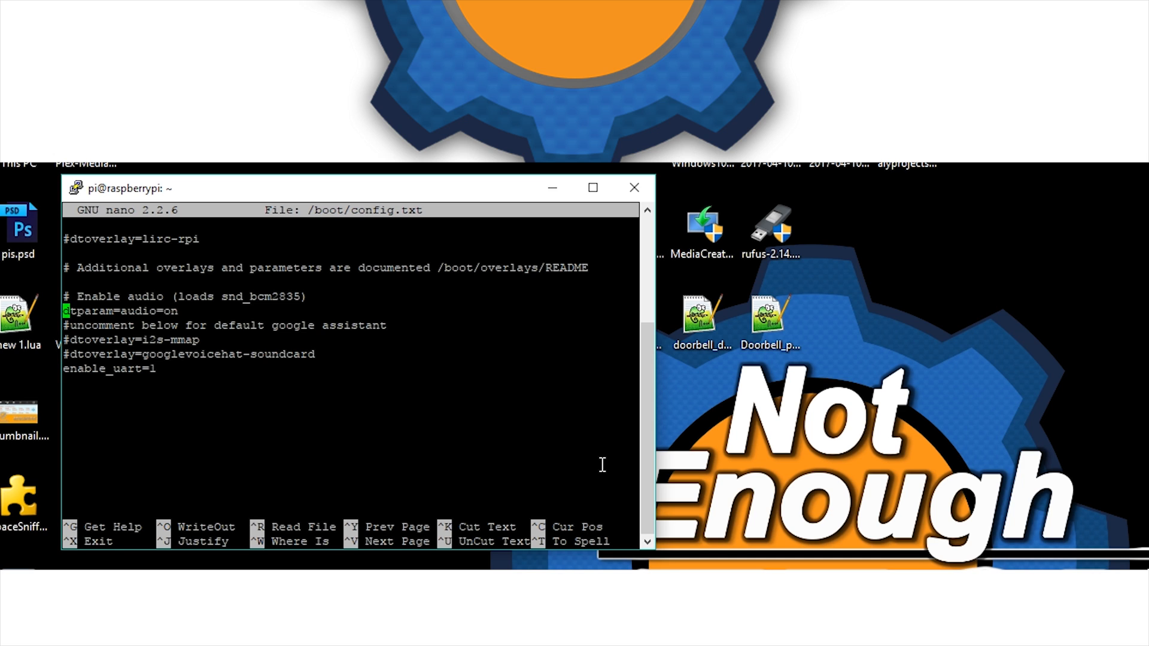
{"action": "mouse_move", "coordinate": [164, 317]}
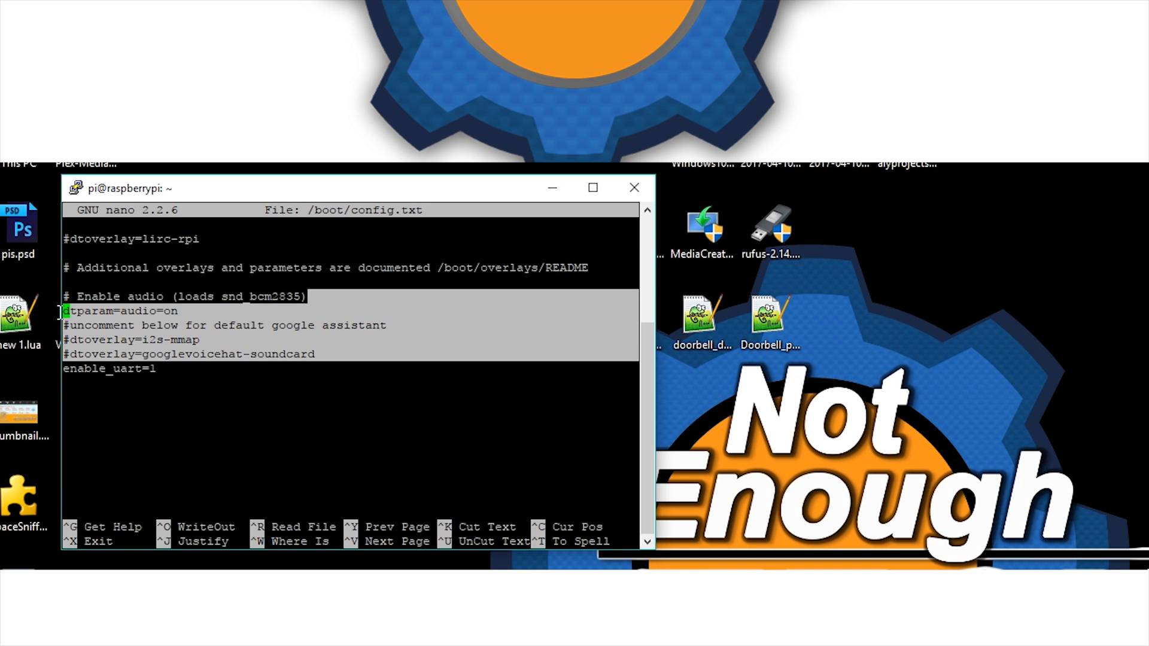
{"action": "mouse_move", "coordinate": [160, 359]}
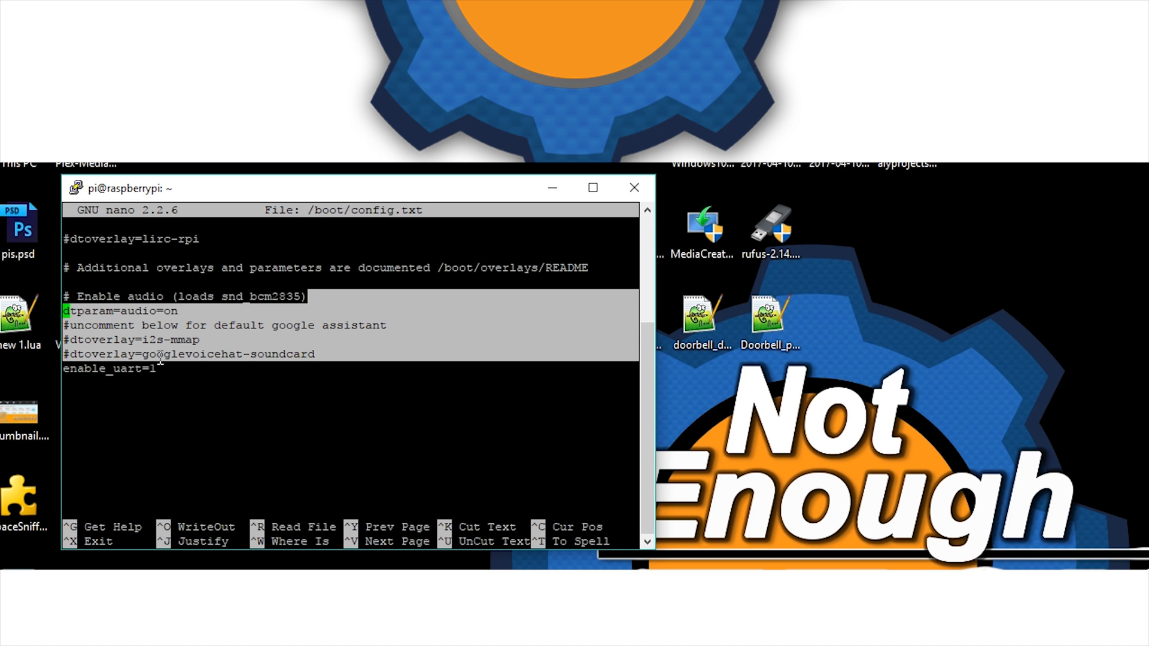
{"action": "mouse_move", "coordinate": [149, 441]}
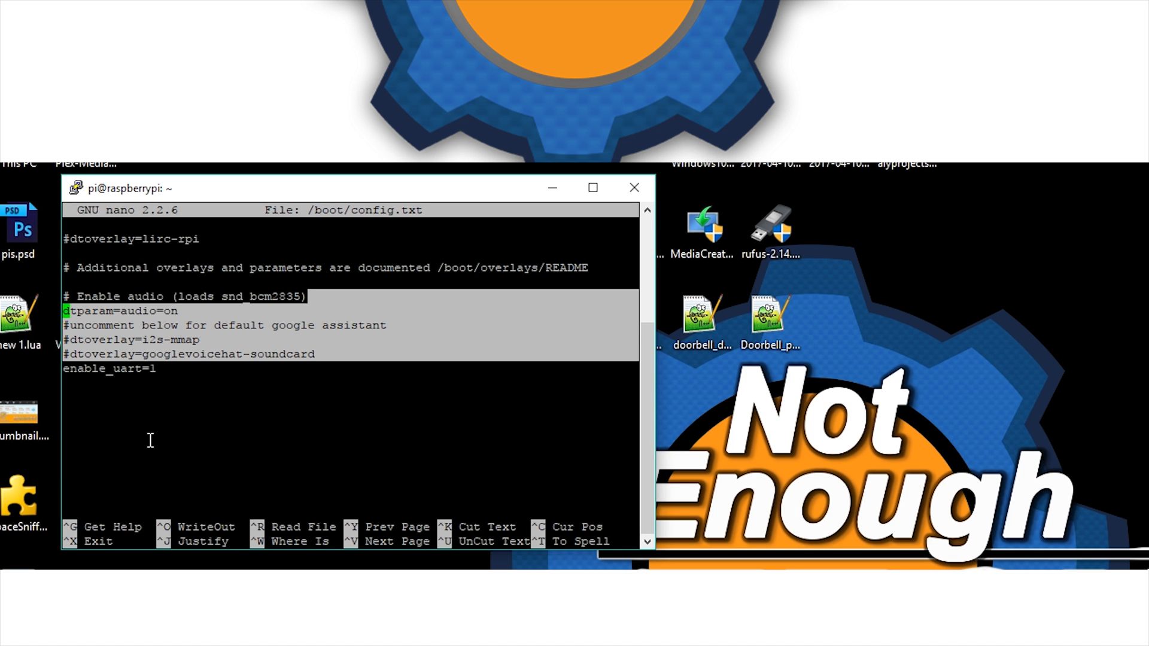
{"action": "left_click", "coordinate": [162, 422]}
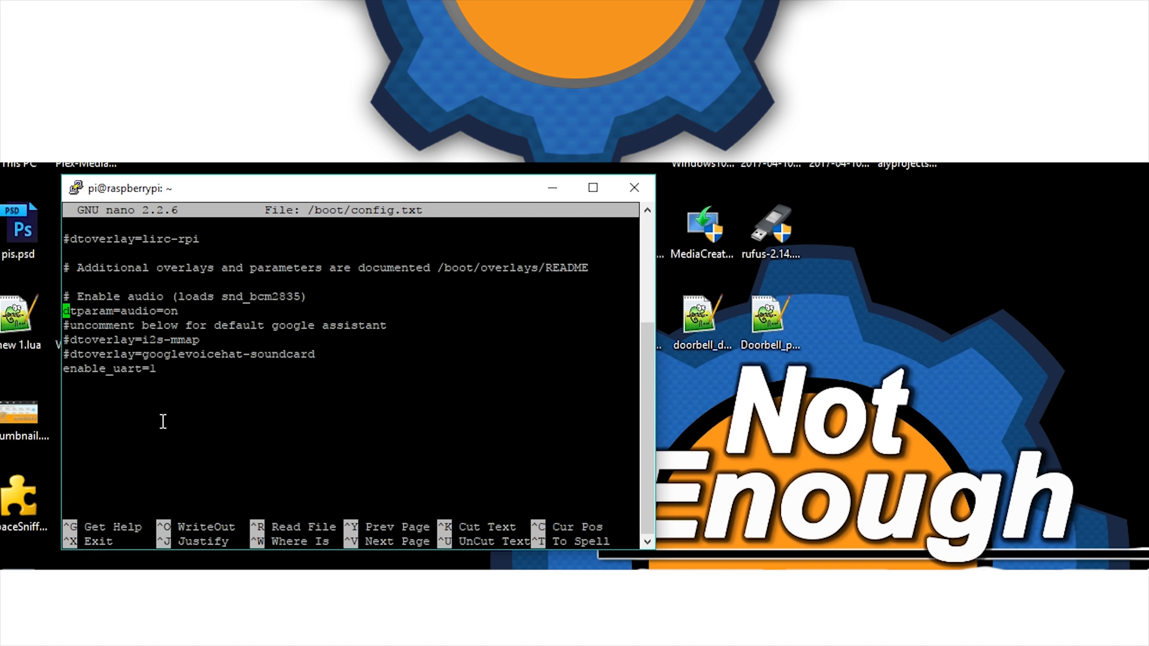
{"action": "key", "text": "ctrl+x"}
{"action": "type", "text": "sudo nano /boot/config.txt"}
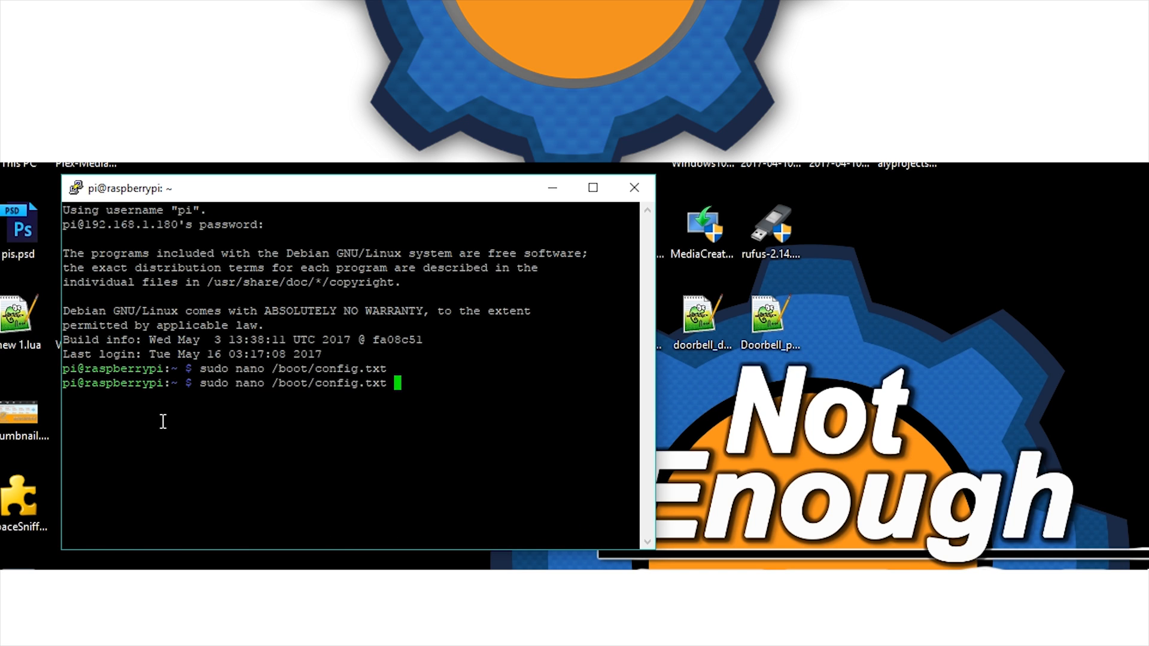
Change the previous command's path to /etc/asound.conf and run it in nano
{"action": "key", "text": "Backspace"}
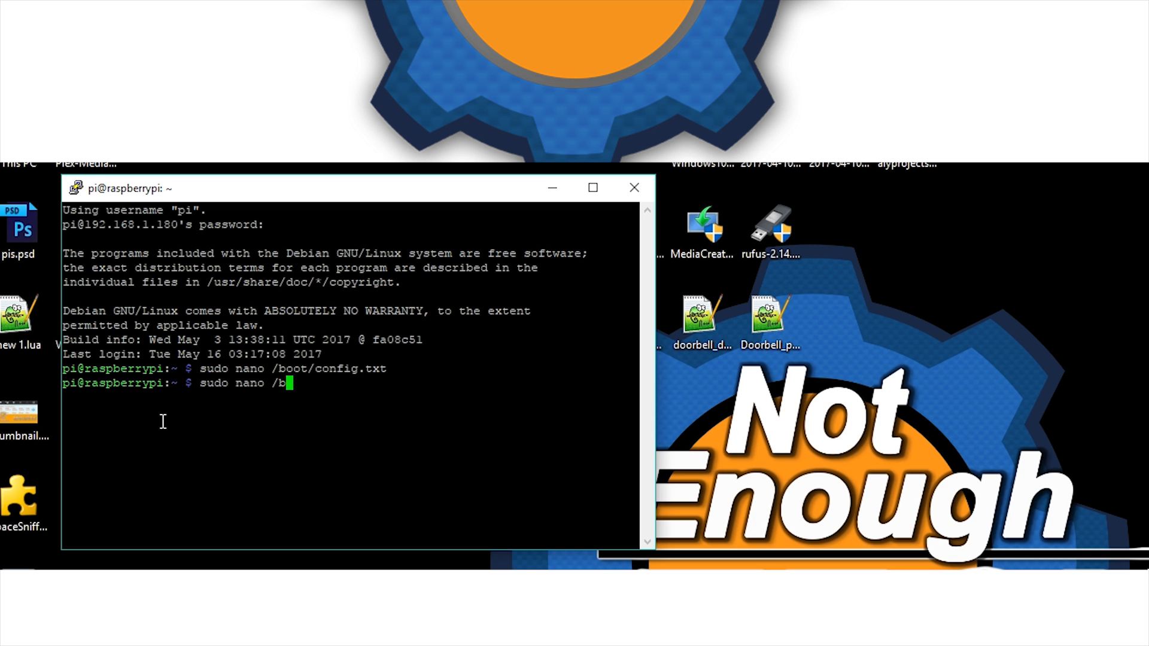
{"action": "key", "text": "Backspace"}
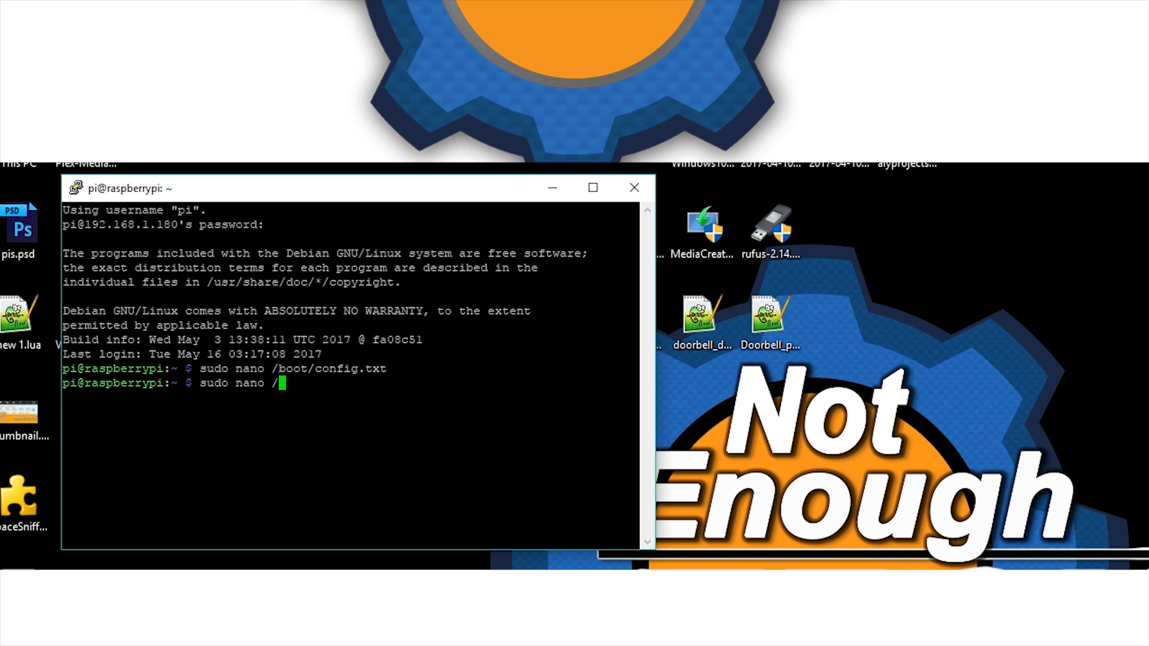
{"action": "type", "text": "et"}
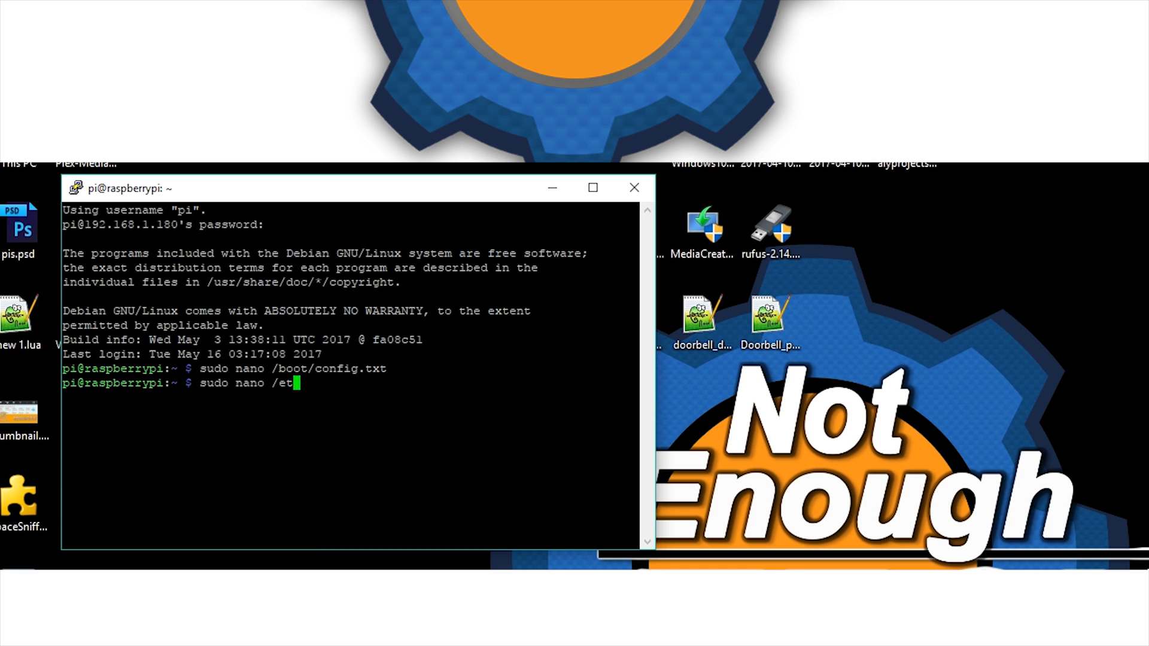
{"action": "type", "text": "/a"}
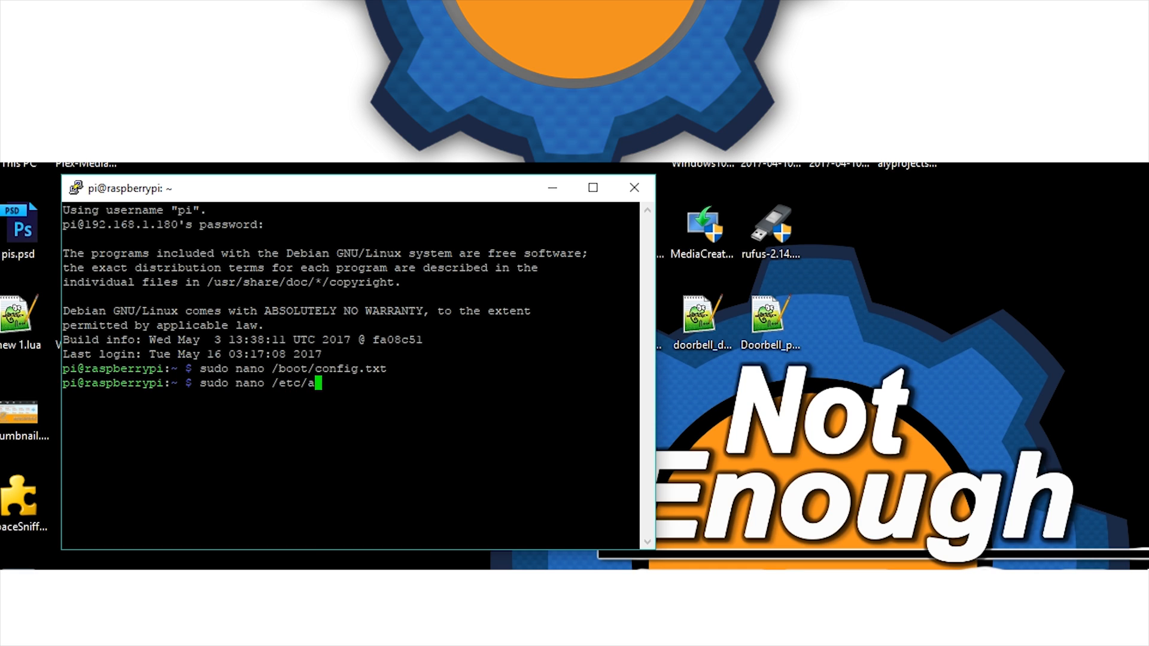
{"action": "type", "text": "sound.conf"}
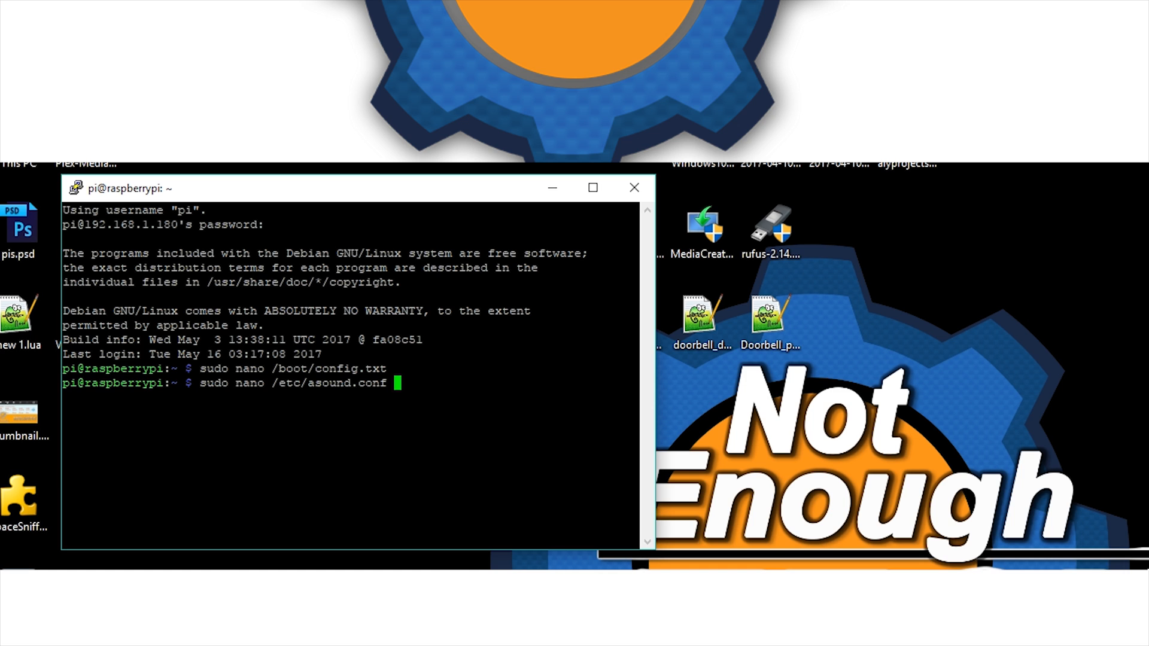
{"action": "key", "text": "Return"}
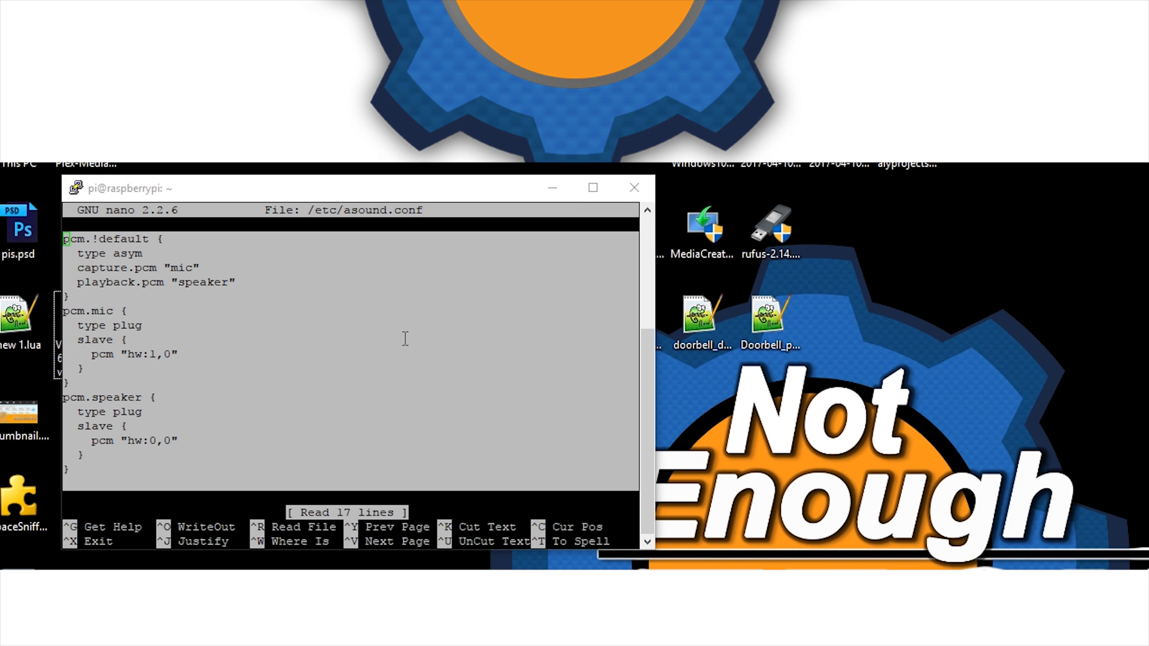
Exit nano with Ctrl+X, returning to the Raspberry Pi shell prompt
{"action": "key", "text": "ctrl+x"}
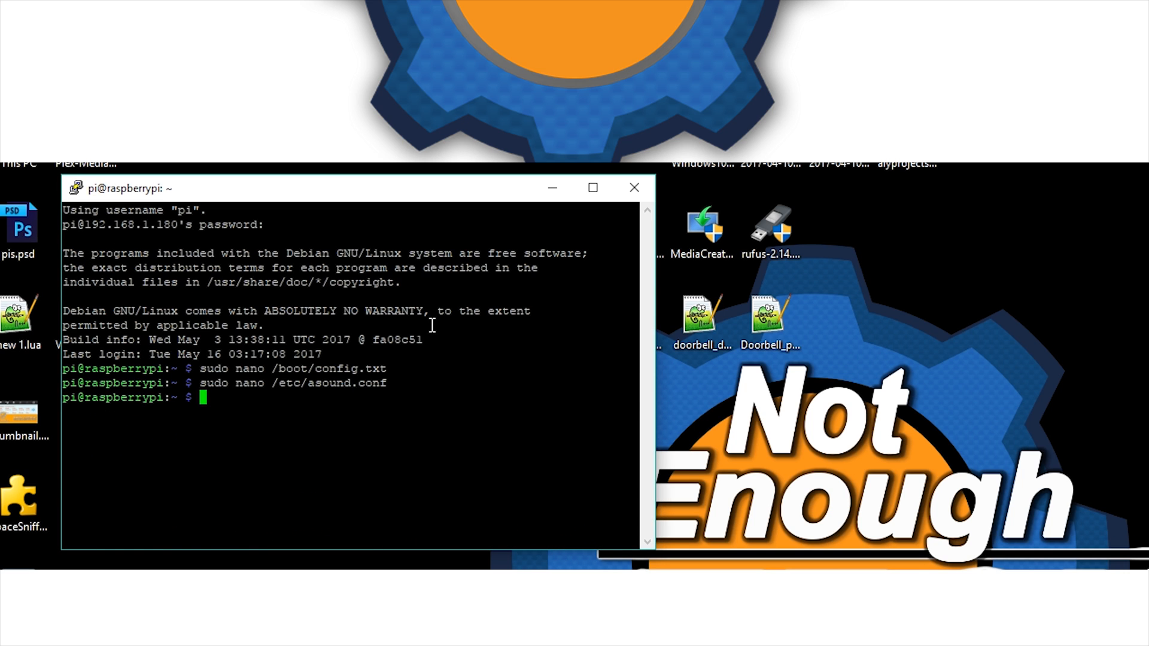